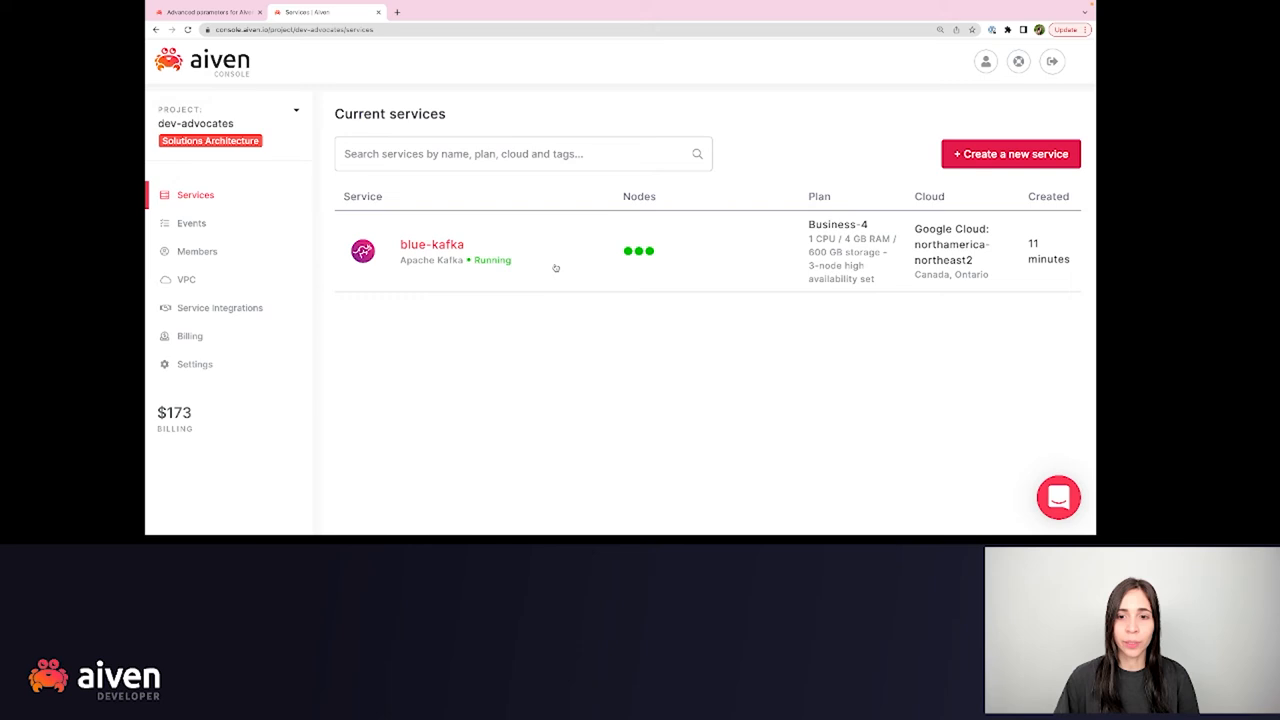
- Open the blue-kafka service from Current services to reach its Advanced configuration
{"action": "left_click", "coordinate": [432, 244]}
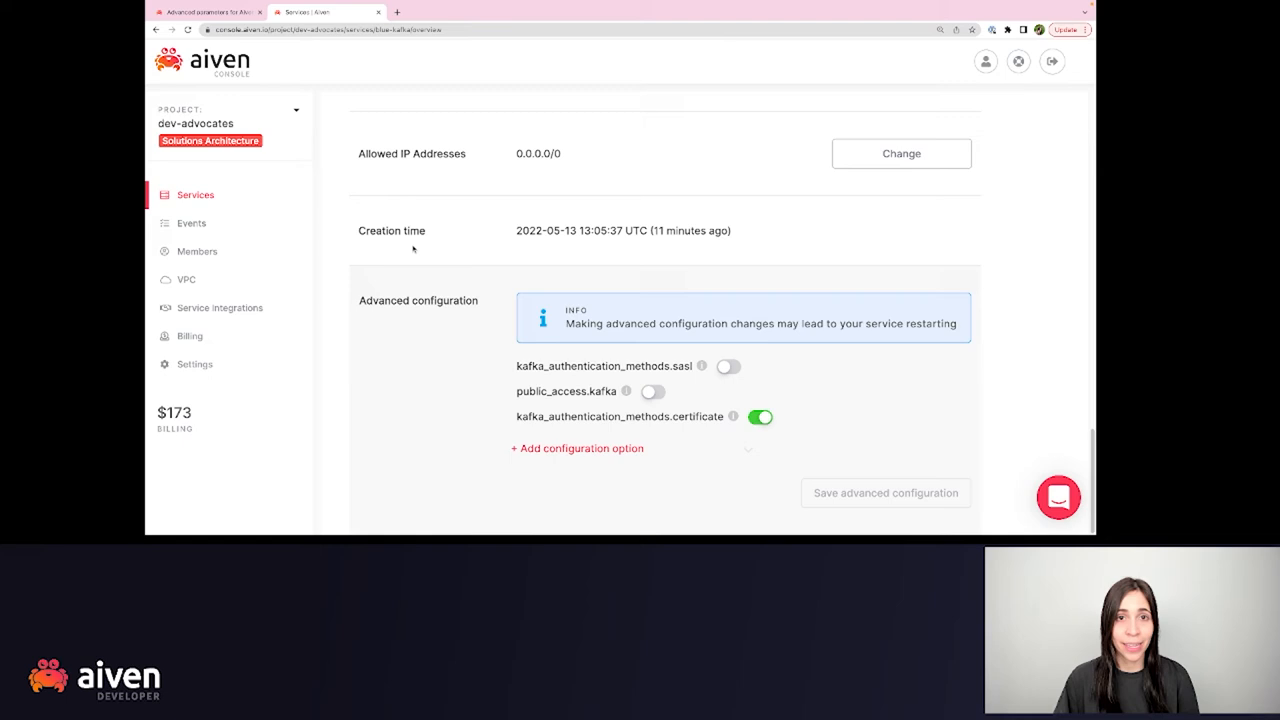
{"action": "mouse_move", "coordinate": [386, 242]}
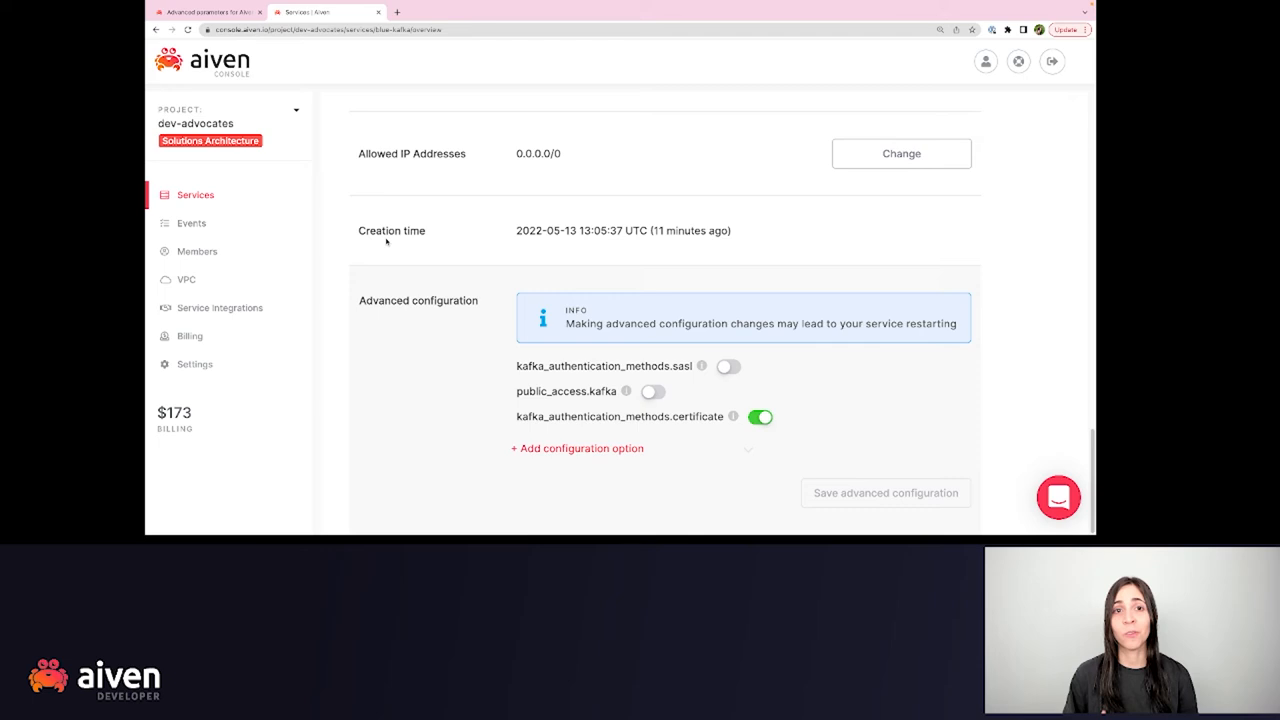
{"action": "mouse_move", "coordinate": [700, 366]}
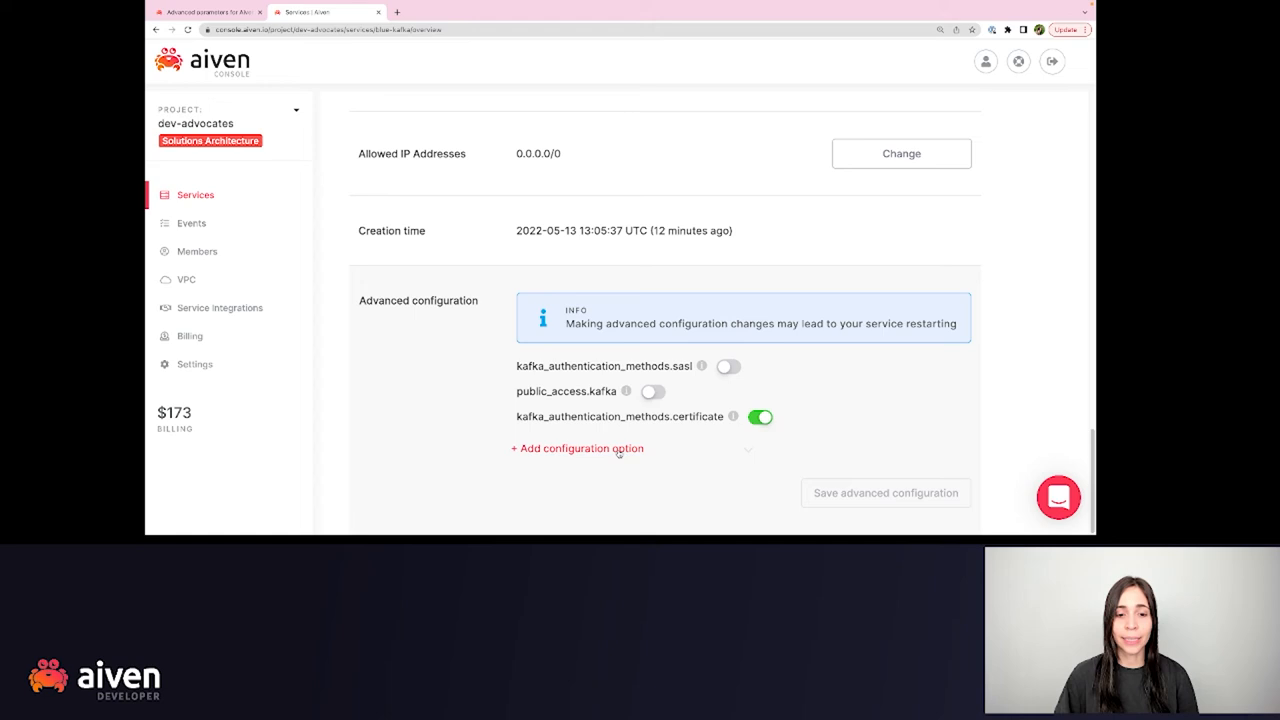
- Add public_access.kafka_connect enabled to blue-kafka's advanced configuration and save it
{"action": "left_click", "coordinate": [576, 448]}
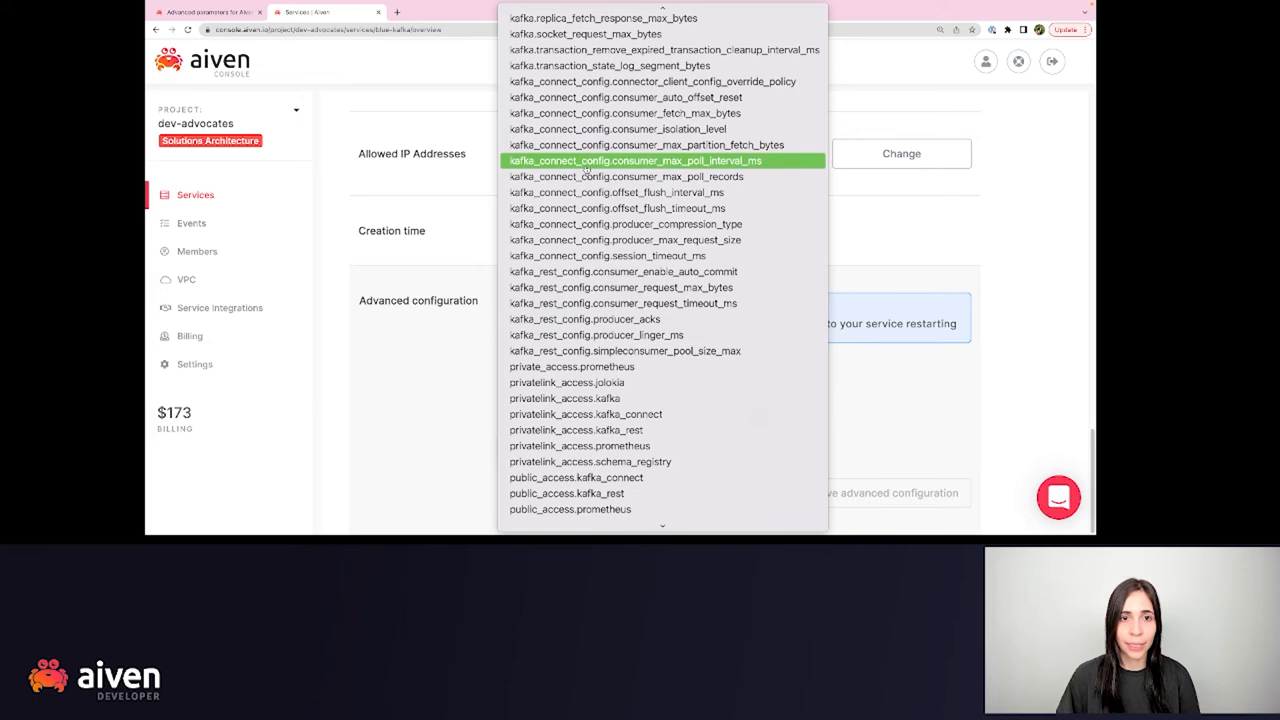
{"action": "scroll", "scroll_direction": "down", "scroll_amount": 3}
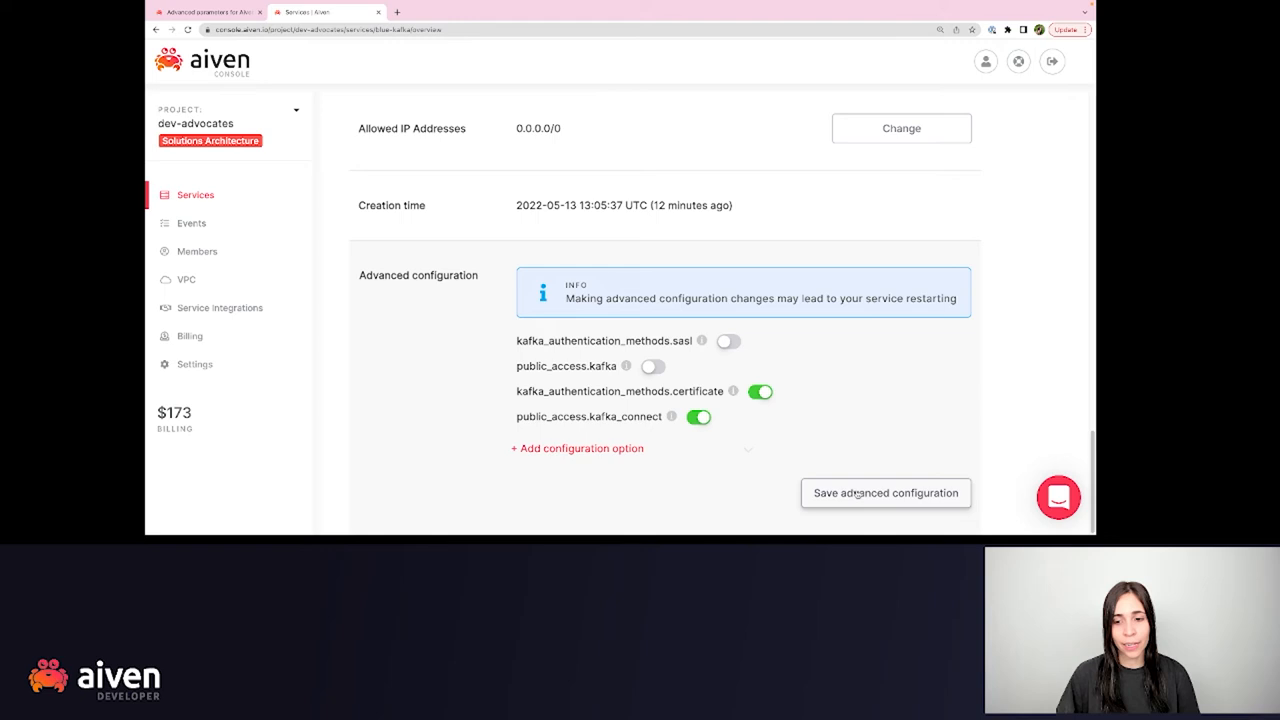
{"action": "left_click", "coordinate": [884, 492]}
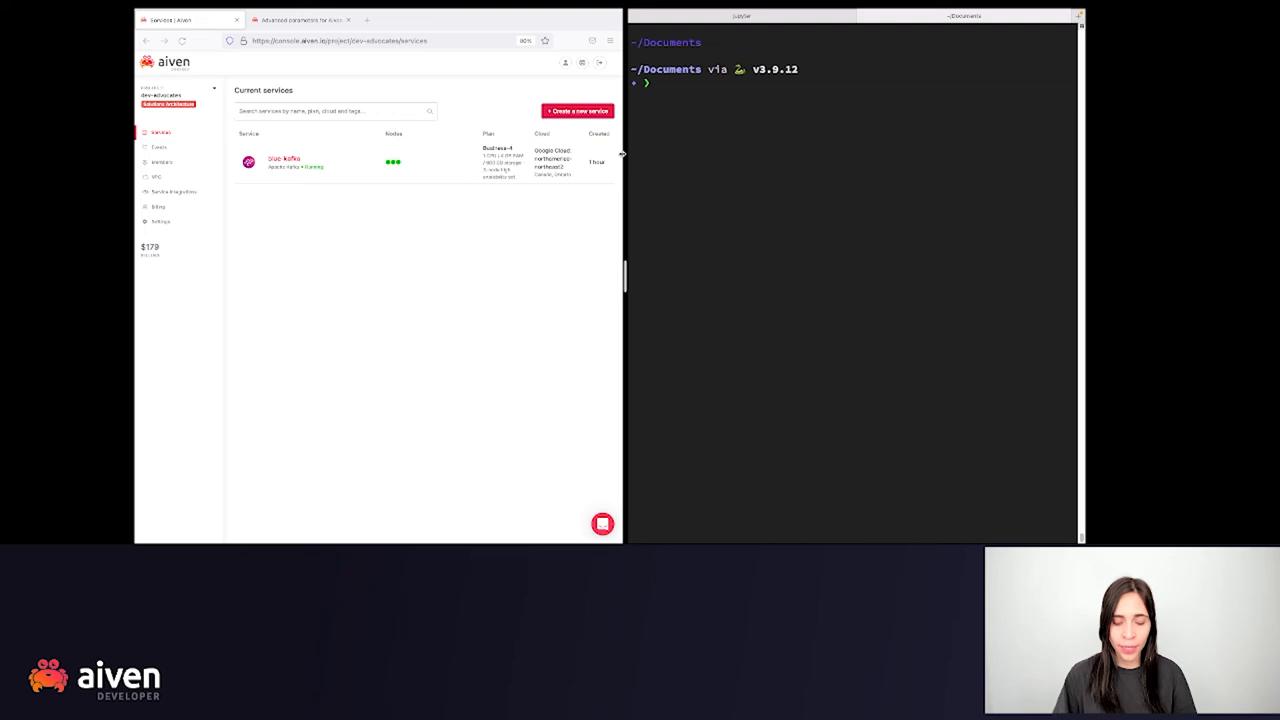
- Run 'avn project switch' to point the avn CLI at the Aiven project in use
{"action": "type", "text": "a"}
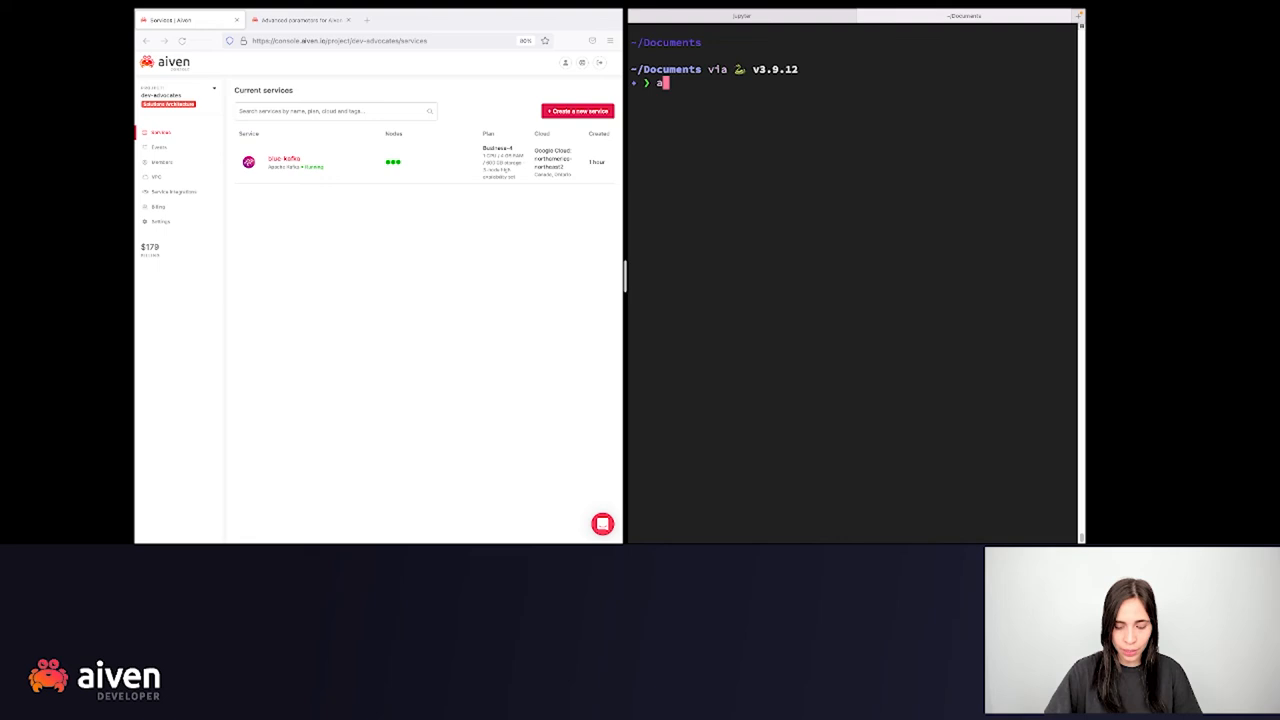
{"action": "type", "text": "vn project switch"}
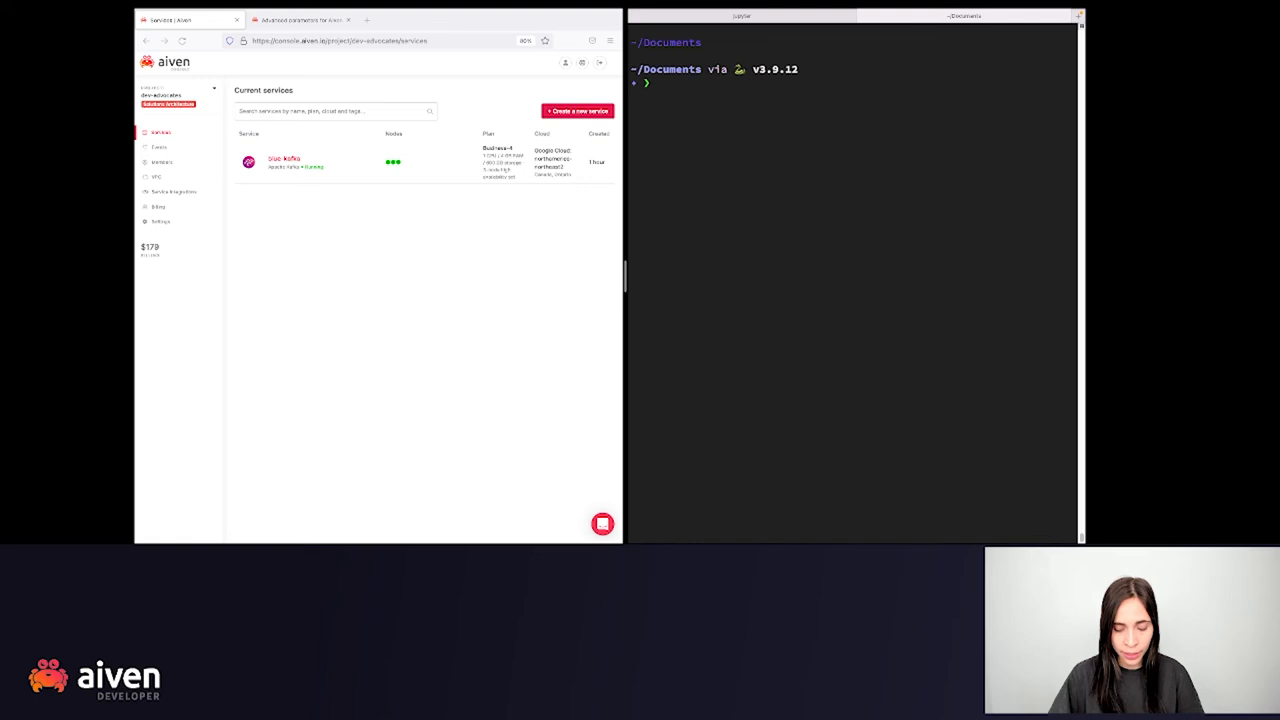
- Run 'avn service get blue-kafka --json' and locate the public_access block showing kafka and kafka_connect true
{"action": "type", "text": "avn service get blue-ka"}
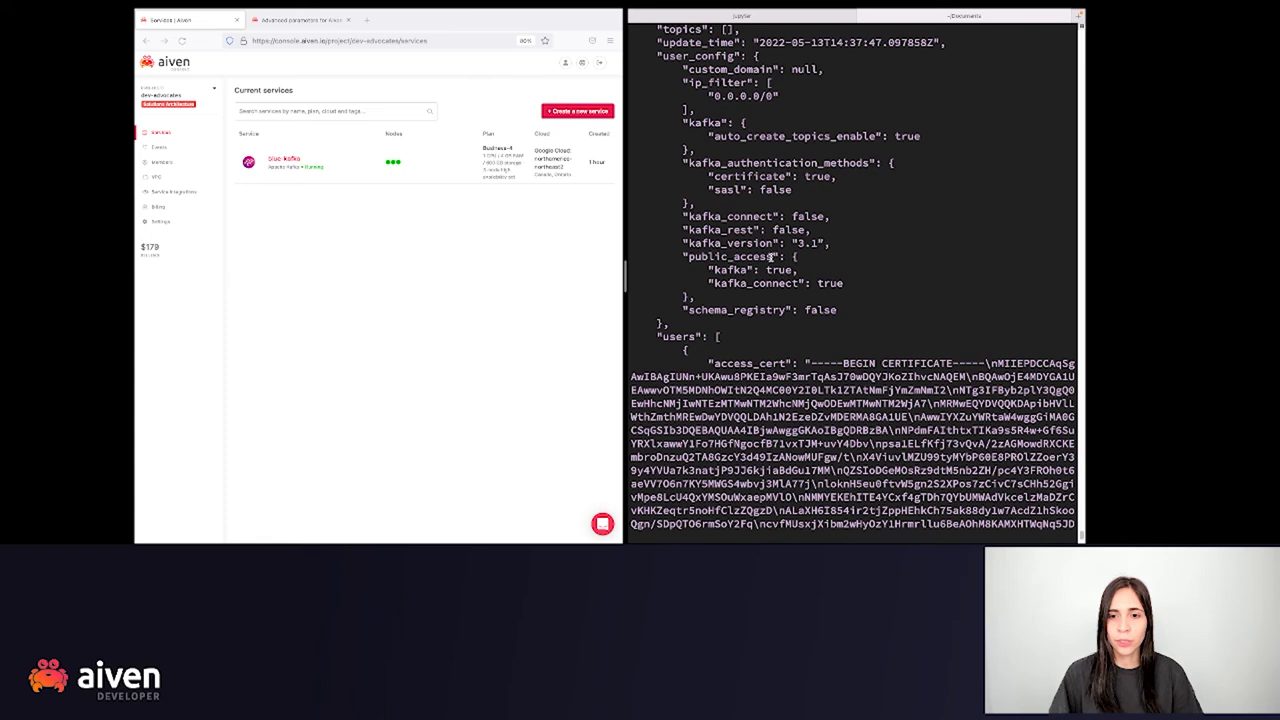
{"action": "scroll", "scroll_direction": "down", "scroll_amount": 3}
{"action": "type", "text": "avn service types"}
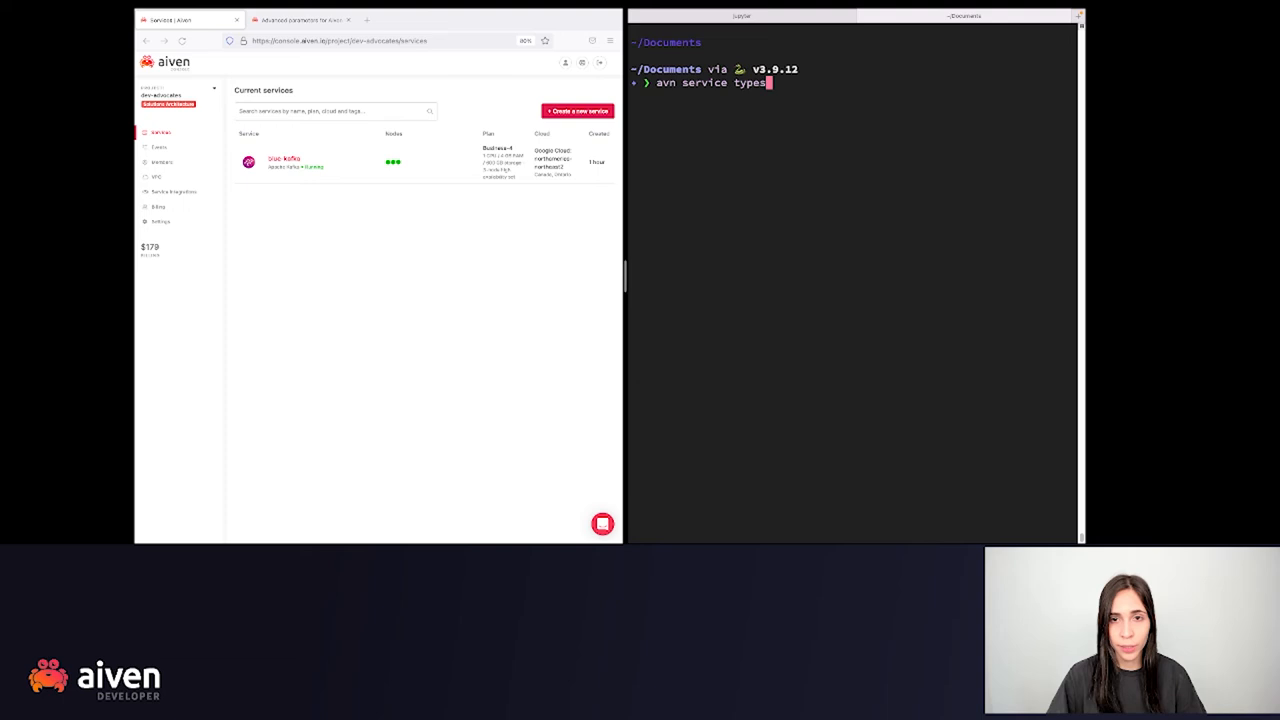
- Run 'avn service types -v | grep kafka' to list the Kafka-related service parameters
{"action": "type", "text": "-v | grep \"k"}
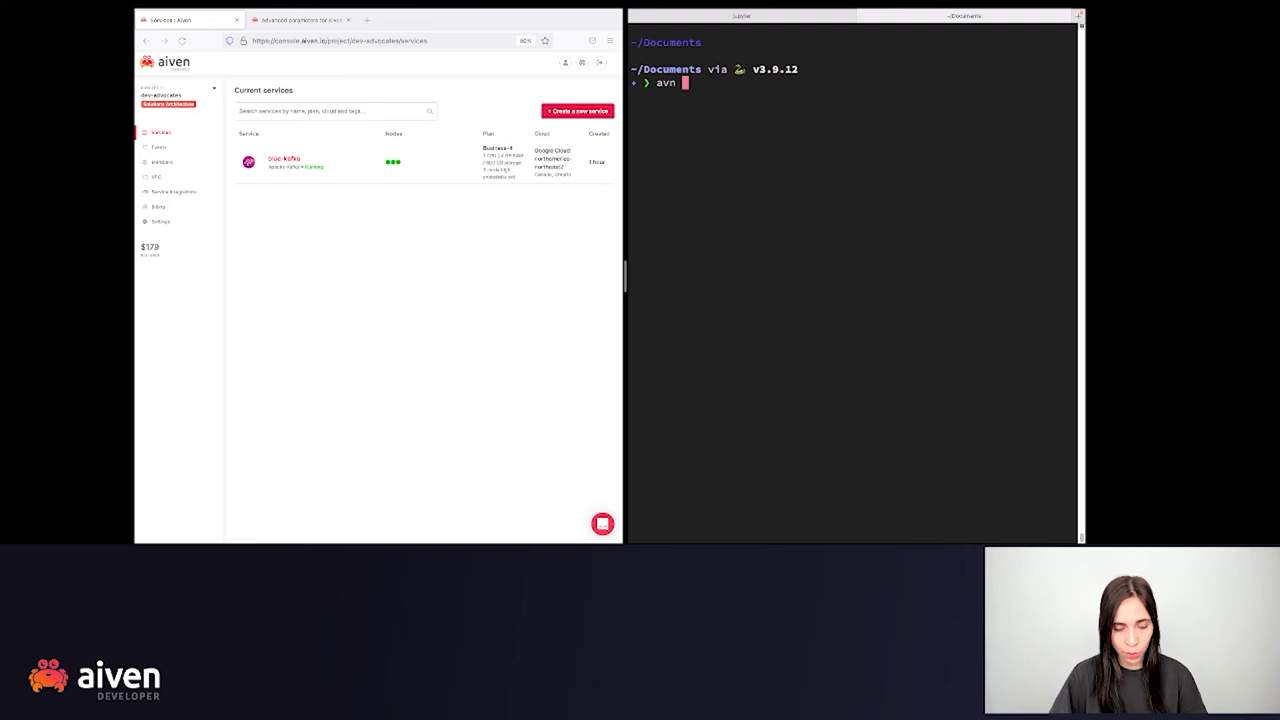
- Run 'avn service update blue-kafka -c "public_access.kafka=false"' to disable public Kafka access
{"action": "type", "text": "service update blu"}
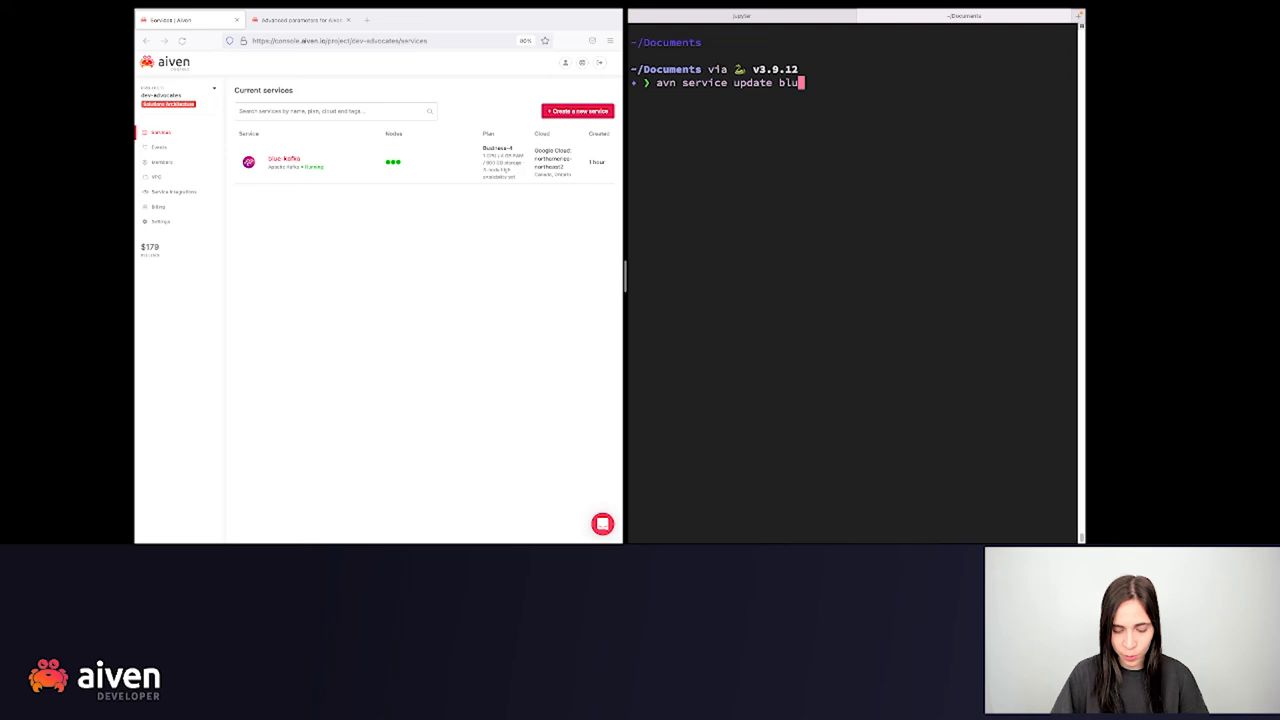
{"action": "type", "text": "e-kafka -c \"public_access.kafka=false\""}
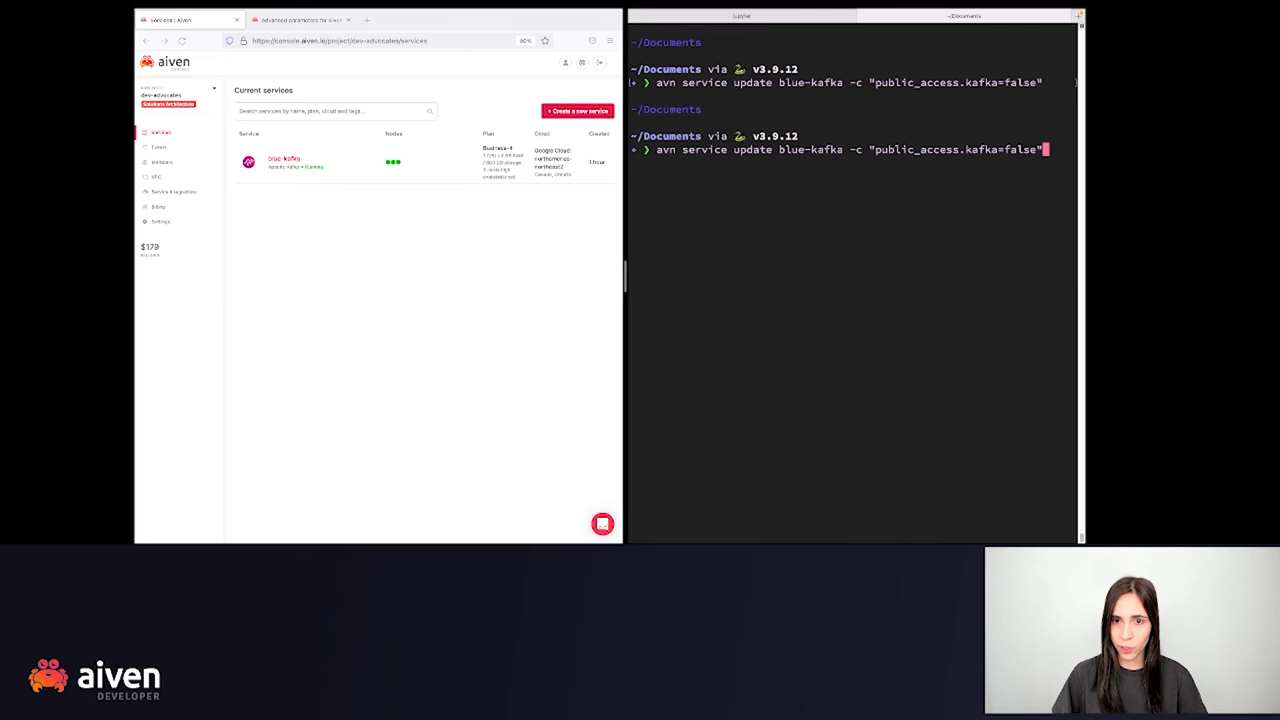
{"action": "key", "text": "Enter"}
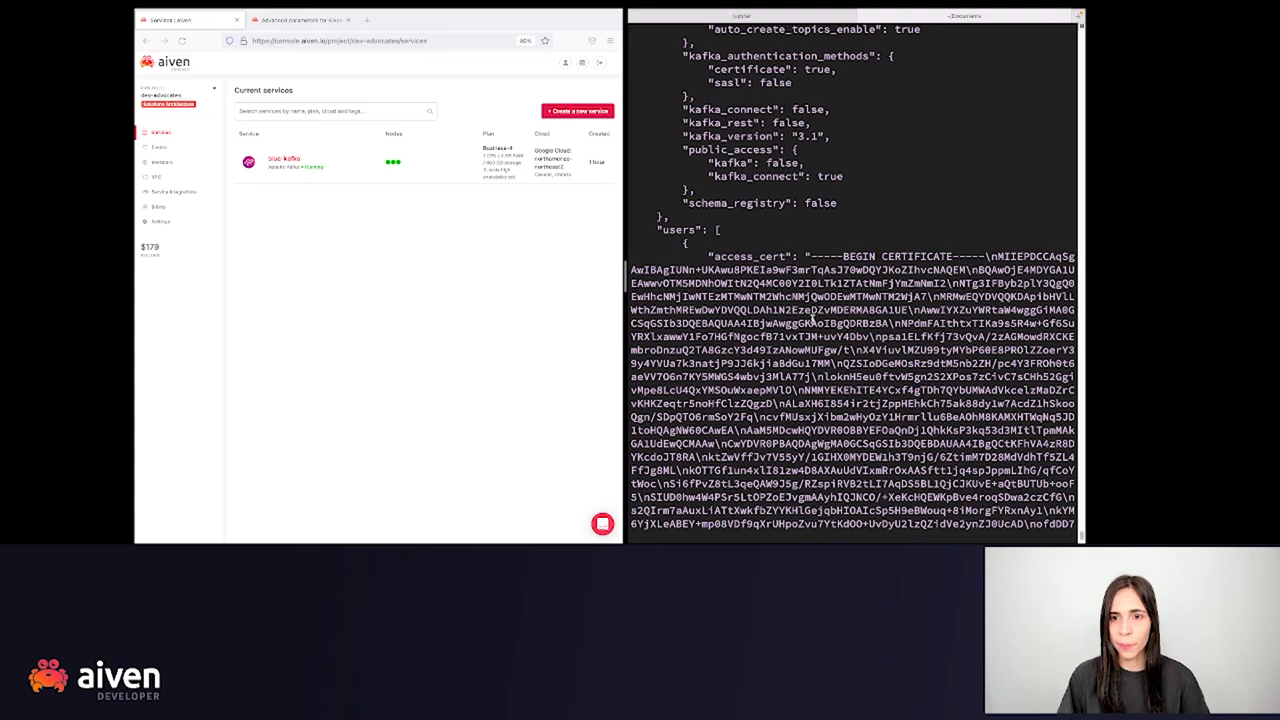
{"action": "double_click", "coordinate": [730, 162]}
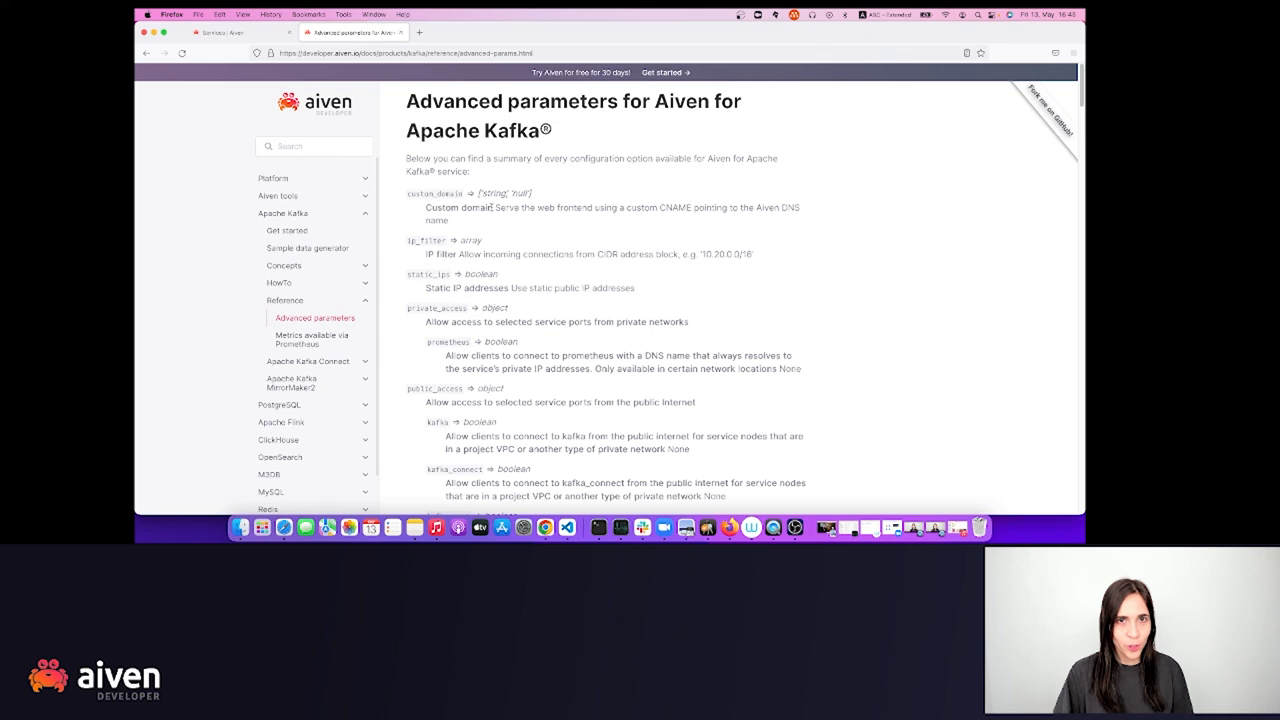
- Scroll the Kafka Advanced parameters docs page to the public_access sub-parameters list
{"action": "scroll", "scroll_direction": "down", "scroll_amount": 3}
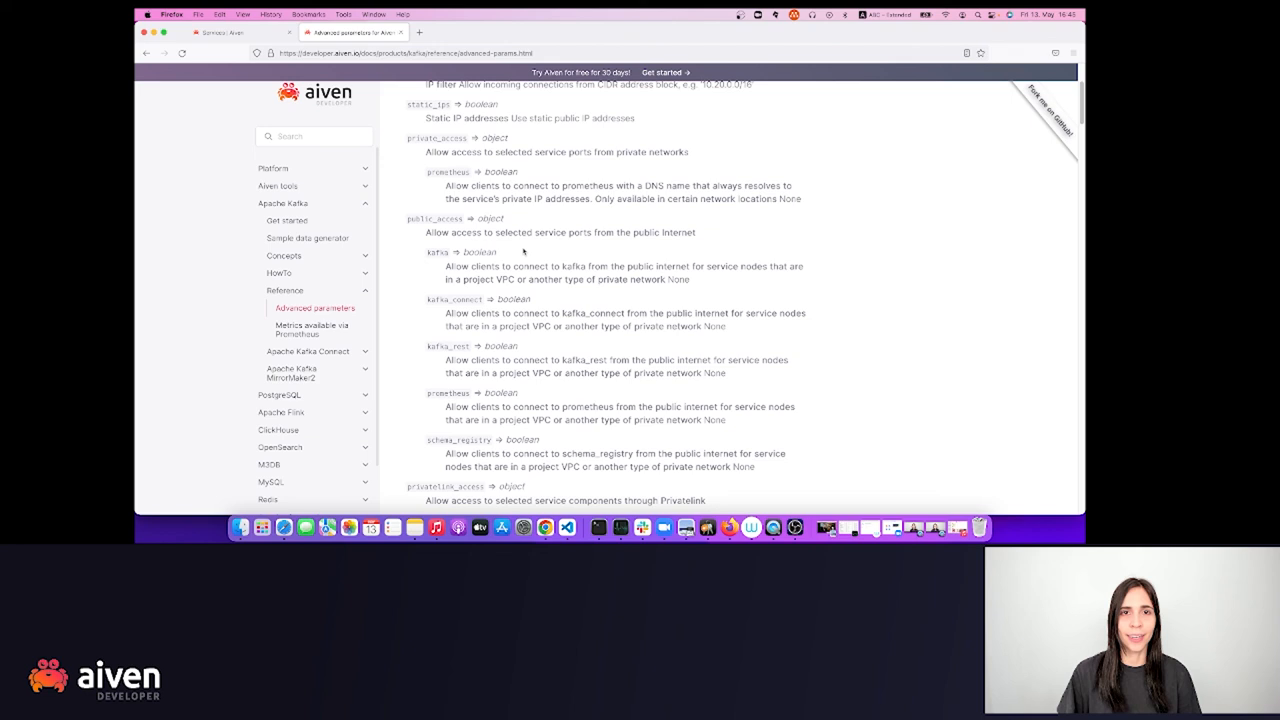